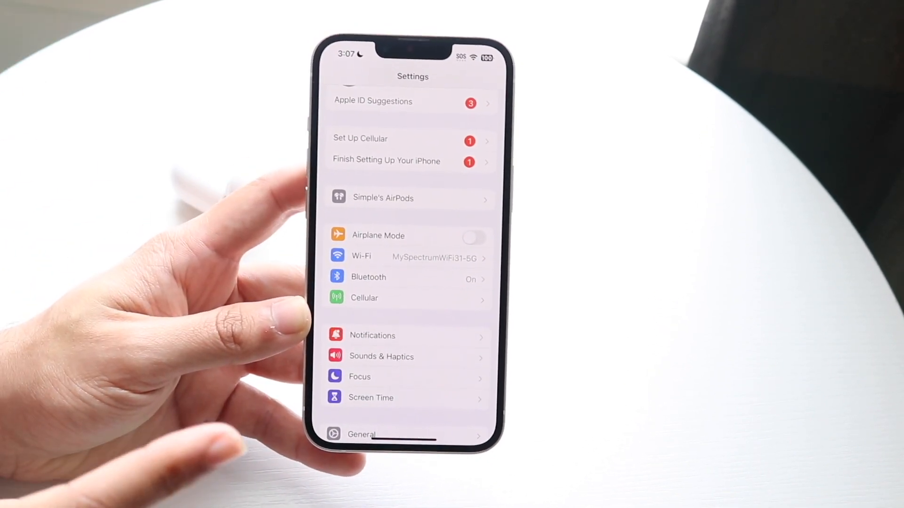
Open the connected AirPods' device page from the top of the Settings list
{"action": "left_click", "coordinate": [382, 198]}
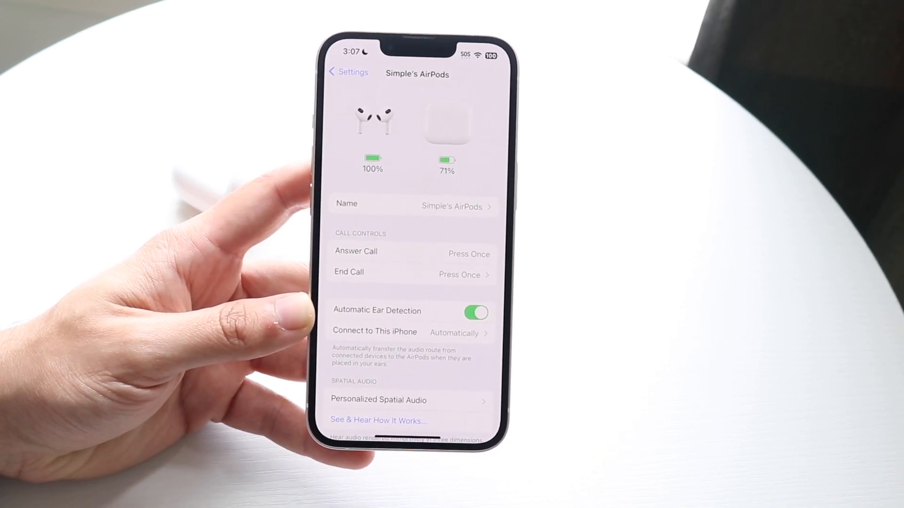
{"action": "scroll", "scroll_direction": "down", "scroll_amount": 3}
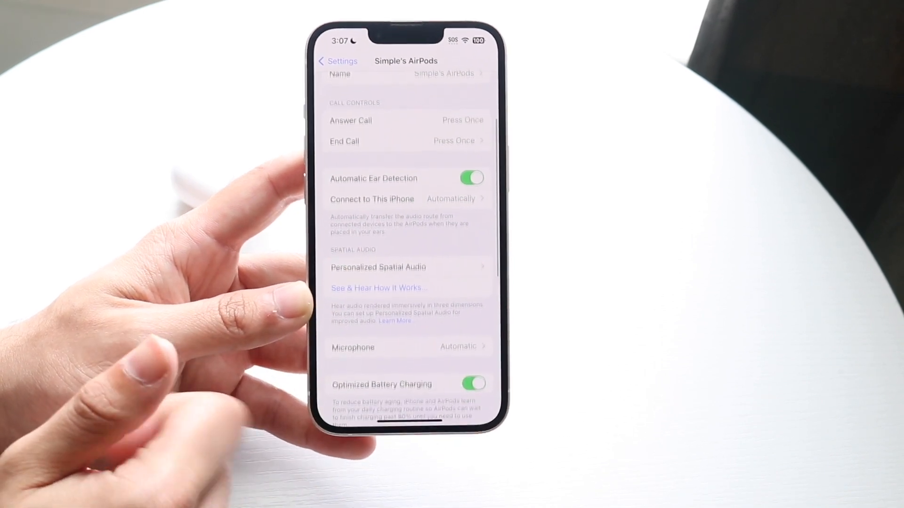
{"action": "scroll", "scroll_direction": "down", "scroll_amount": 3}
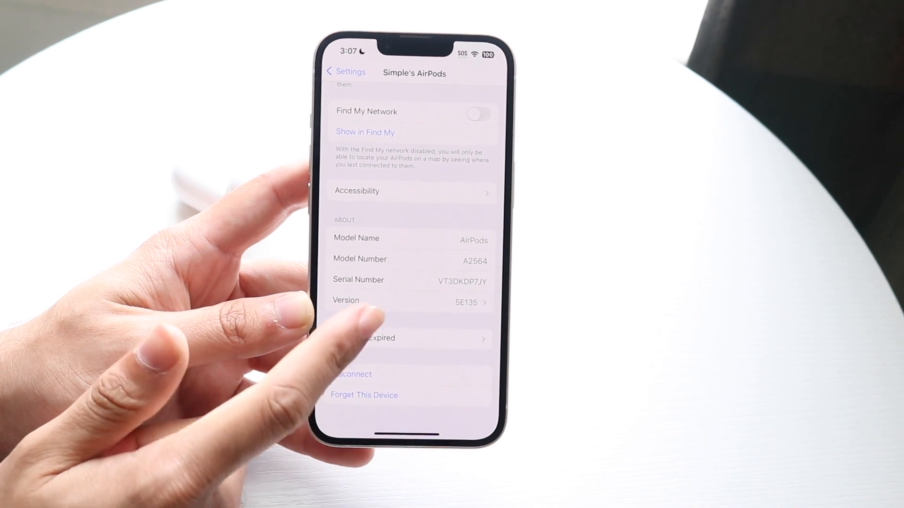
{"action": "scroll", "scroll_direction": "down", "scroll_amount": 3}
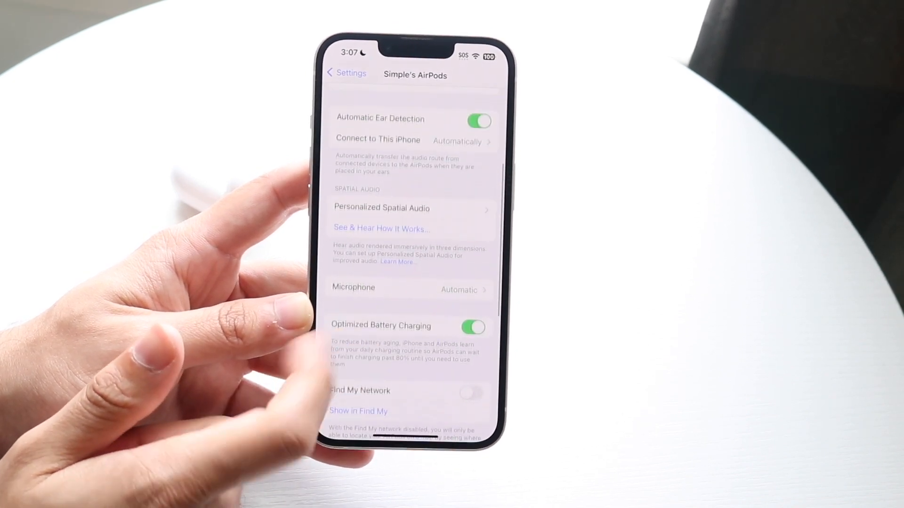
{"action": "scroll", "scroll_direction": "down", "scroll_amount": 3}
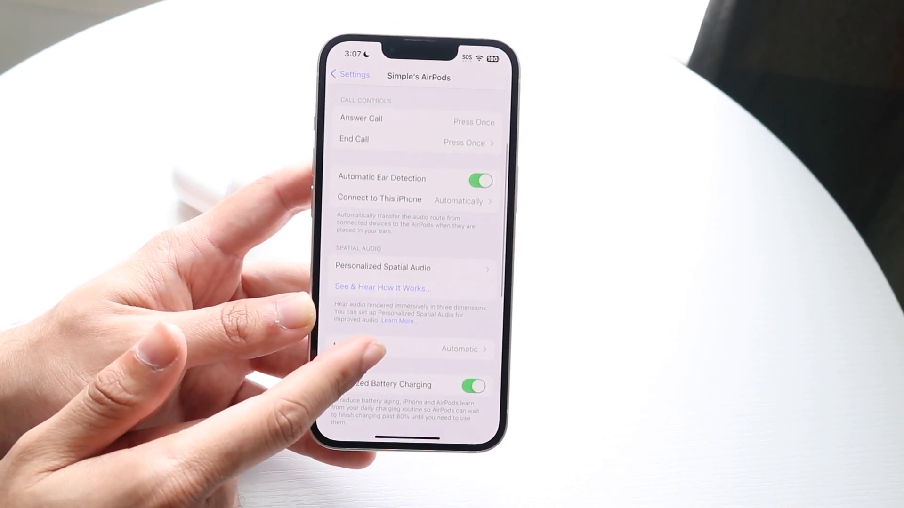
{"action": "scroll", "scroll_direction": "down", "scroll_amount": 3}
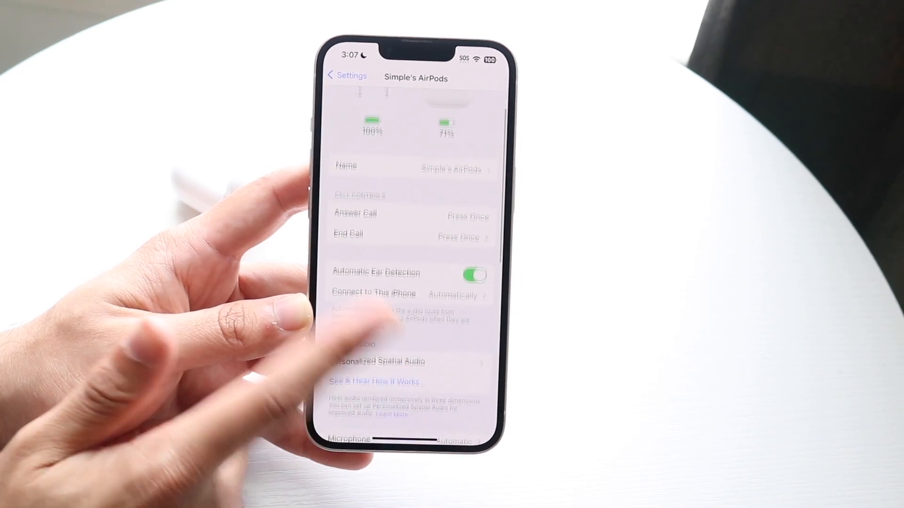